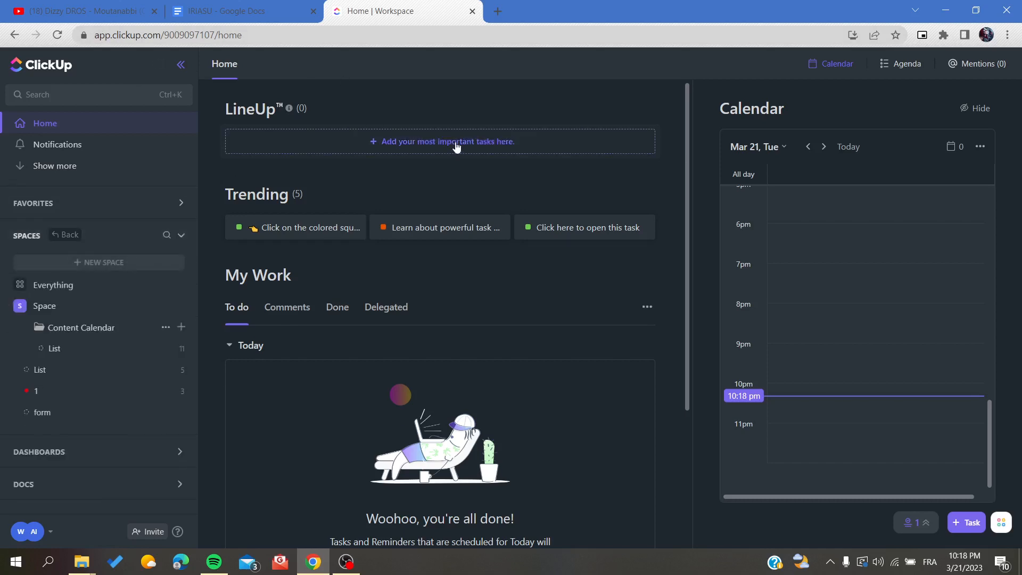
pyautogui.moveTo(511, 77)
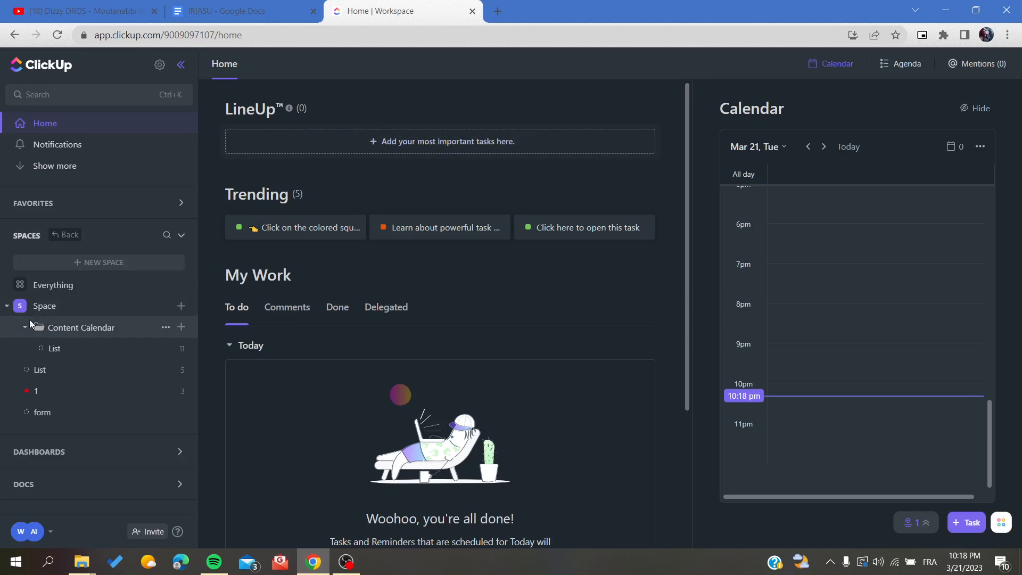
pyautogui.moveTo(59, 314)
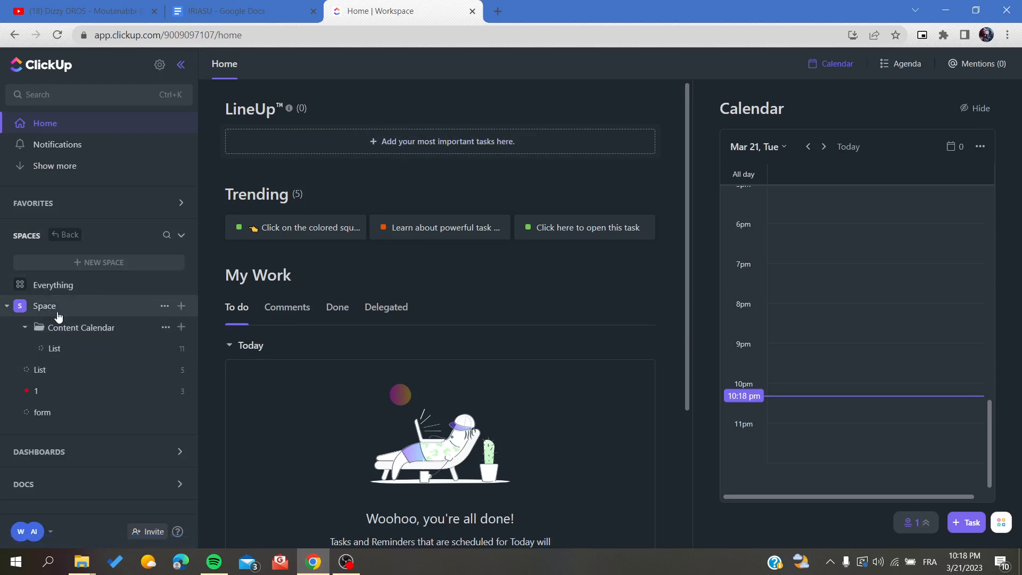
# - Select the Space in the sidebar and bring up its options menu
pyautogui.click(45, 305)
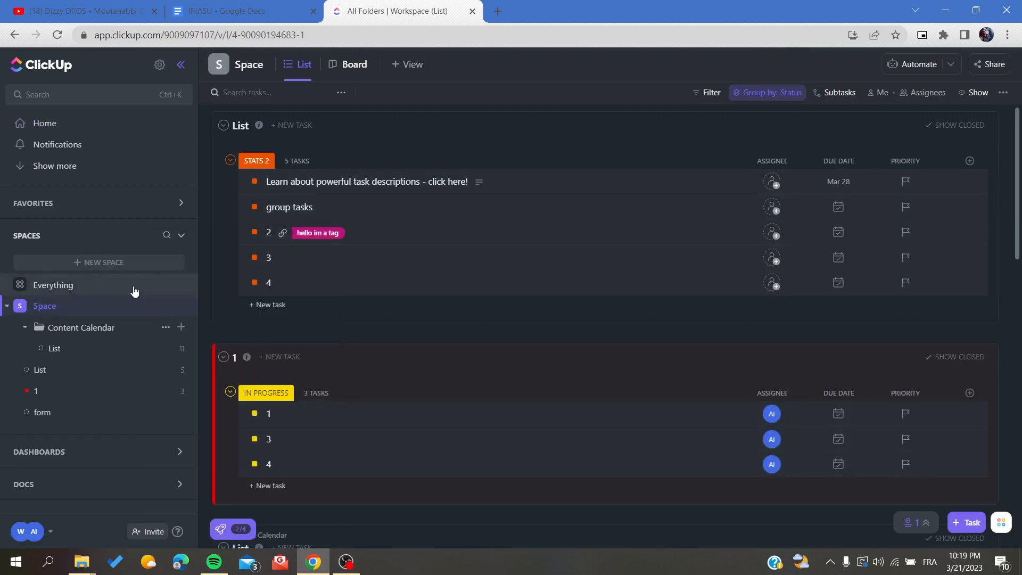
pyautogui.rightClick(45, 306)
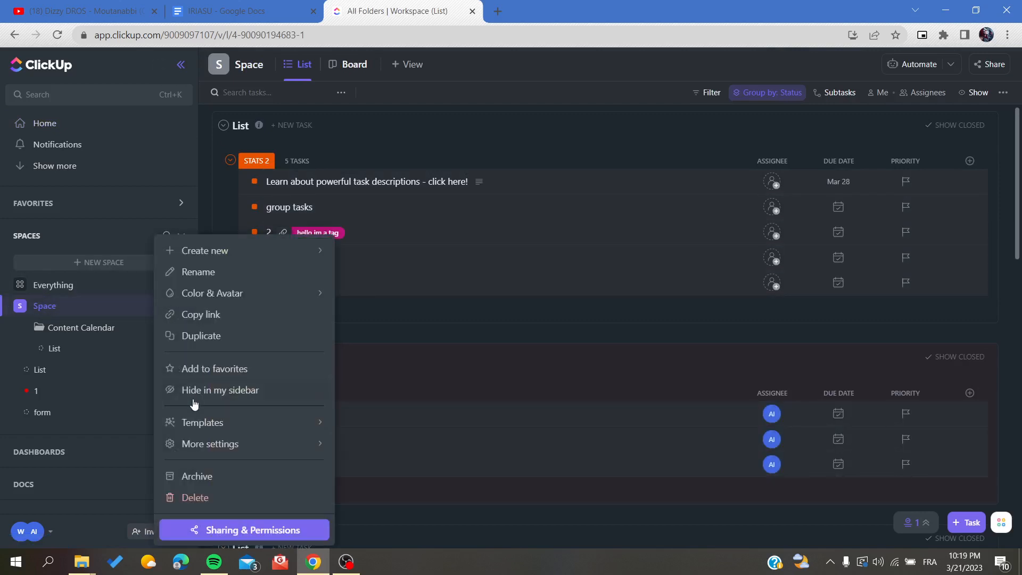
pyautogui.moveTo(202, 423)
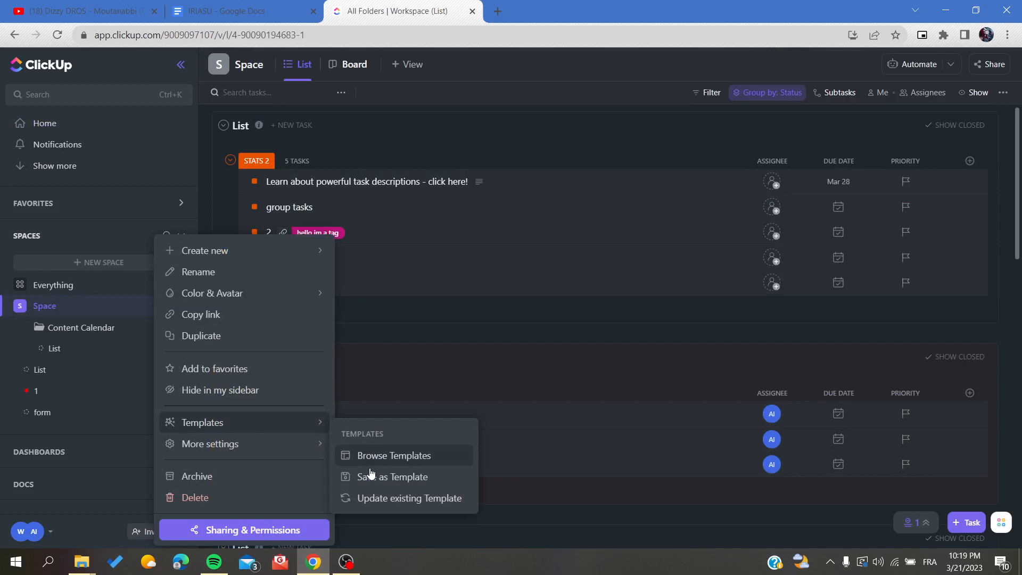
pyautogui.moveTo(402, 479)
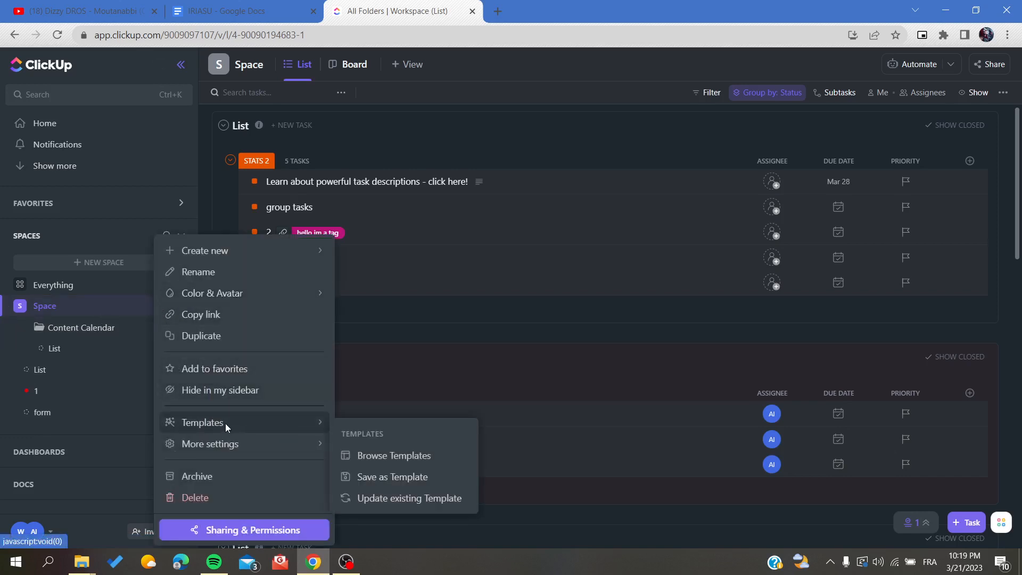
# - Start Save as Template for the Space and name it 'template'
pyautogui.click(392, 475)
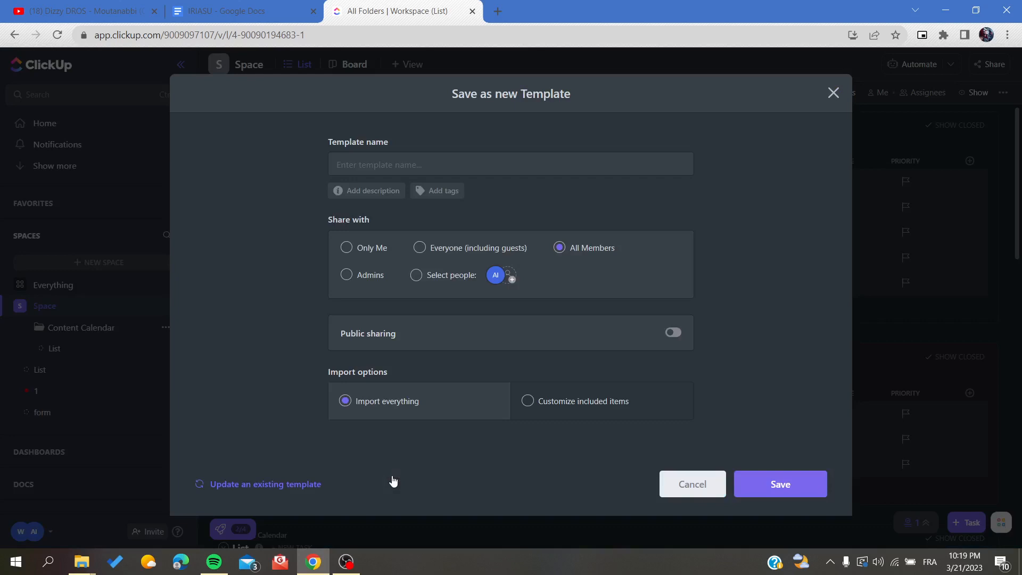
pyautogui.moveTo(447, 237)
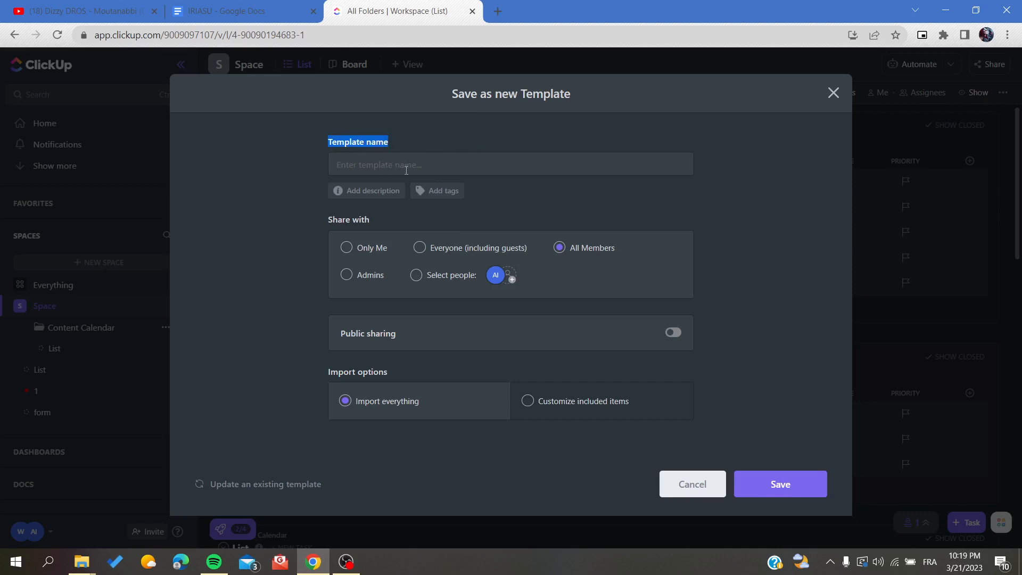
pyautogui.write('tem')
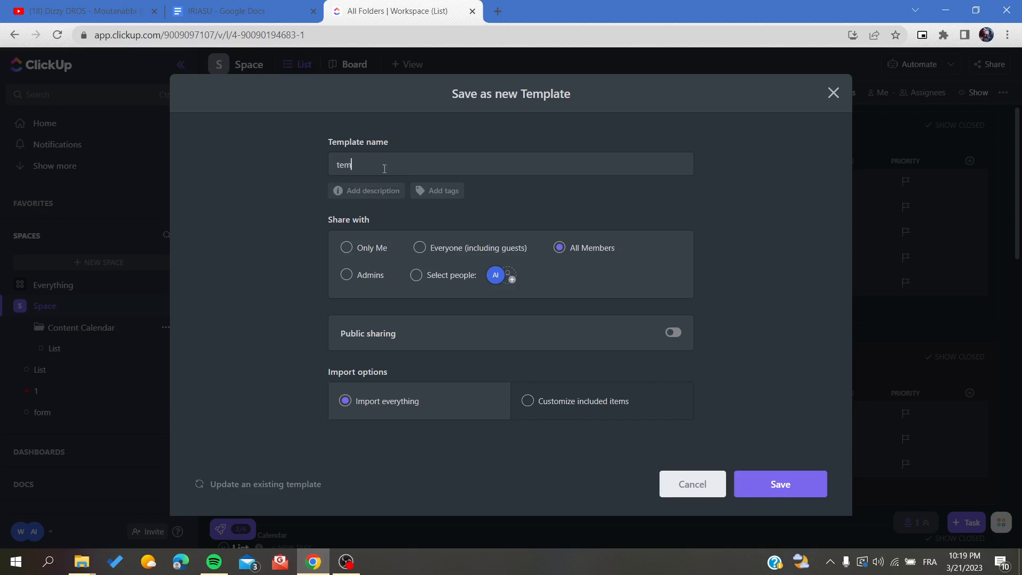
pyautogui.write('plate')
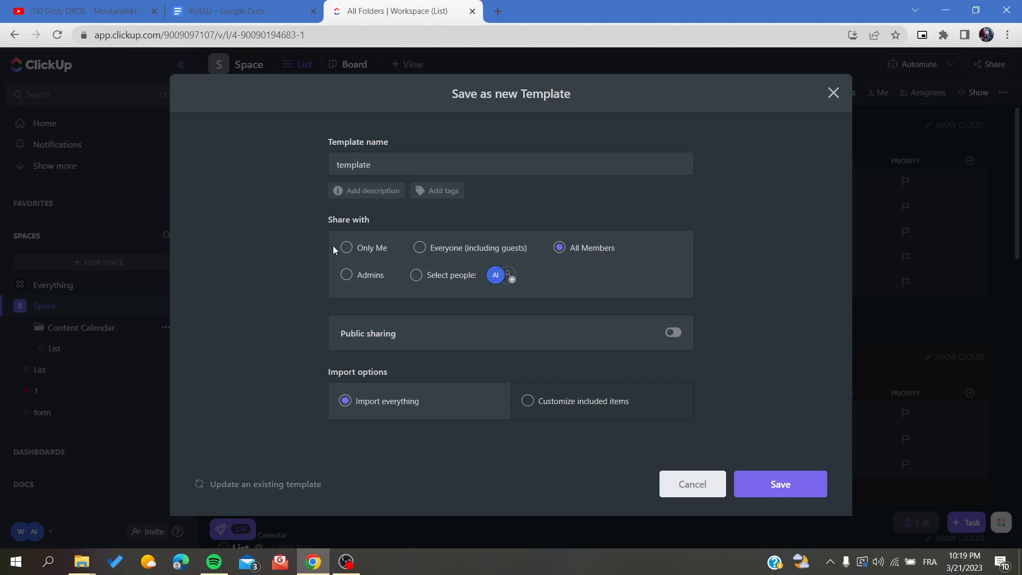
pyautogui.moveTo(500, 247)
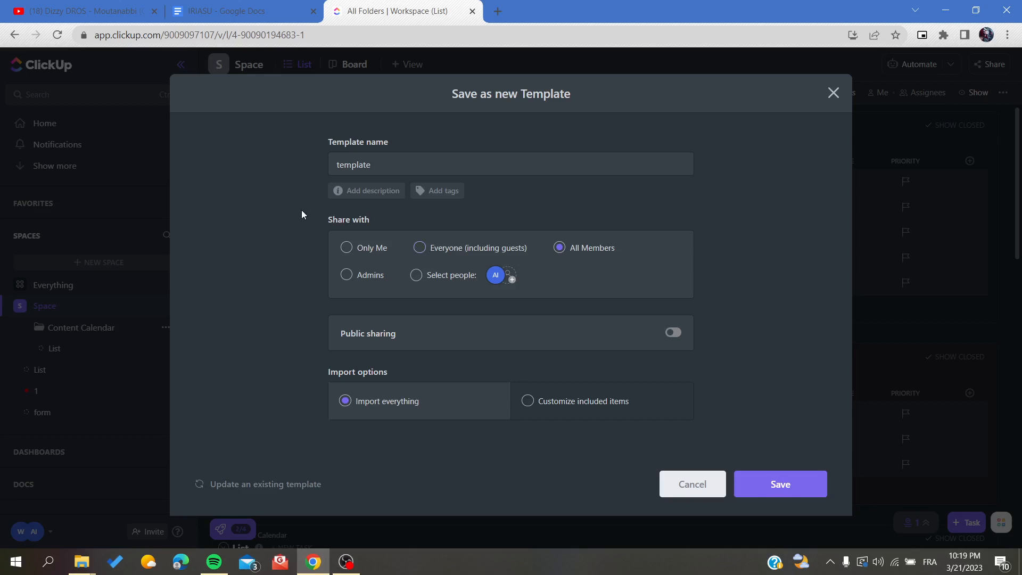
pyautogui.moveTo(611, 238)
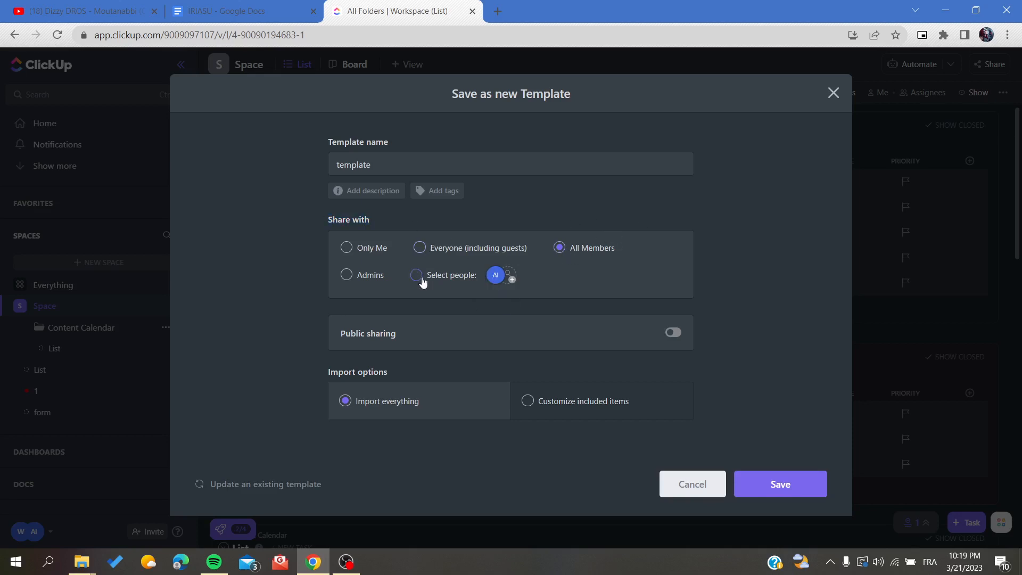
# - Share the template with Admins only and switch public sharing on
pyautogui.click(415, 274)
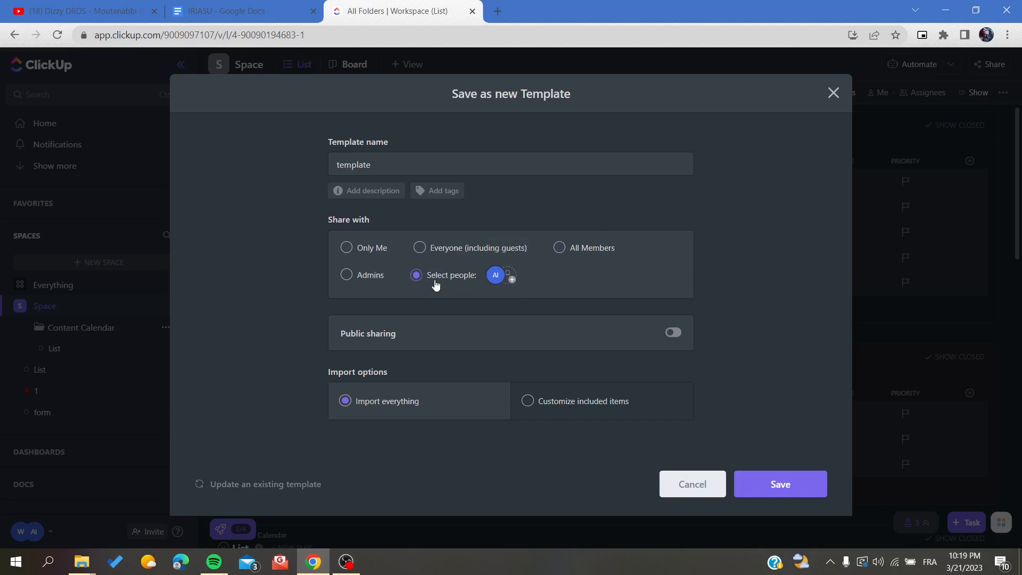
pyautogui.click(346, 274)
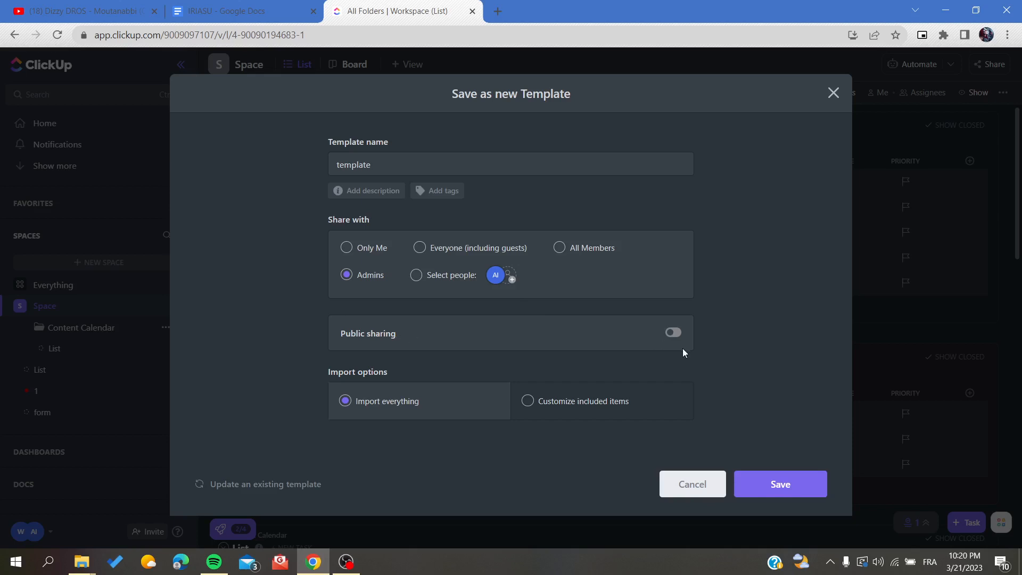
pyautogui.click(672, 332)
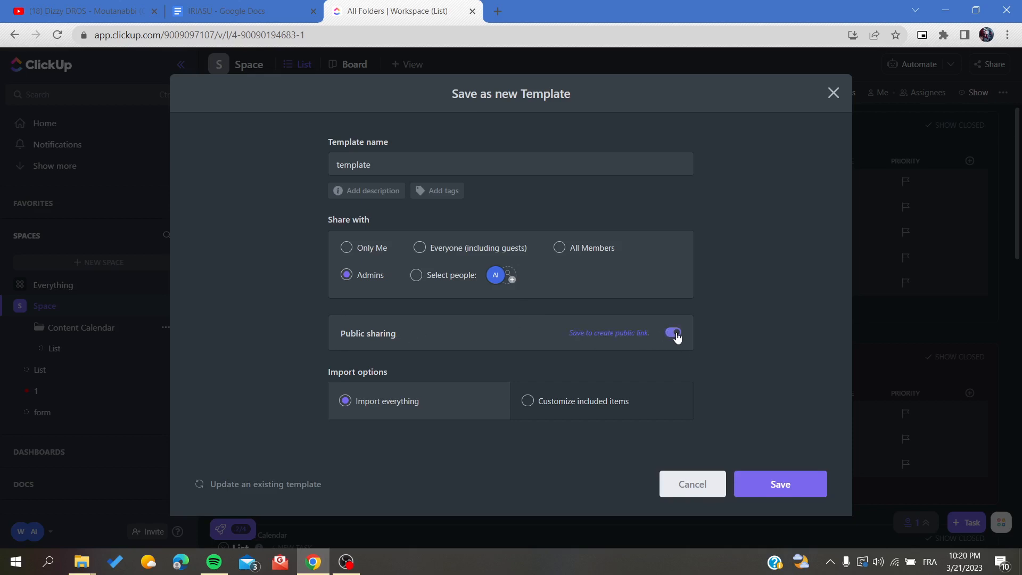
pyautogui.moveTo(310, 328)
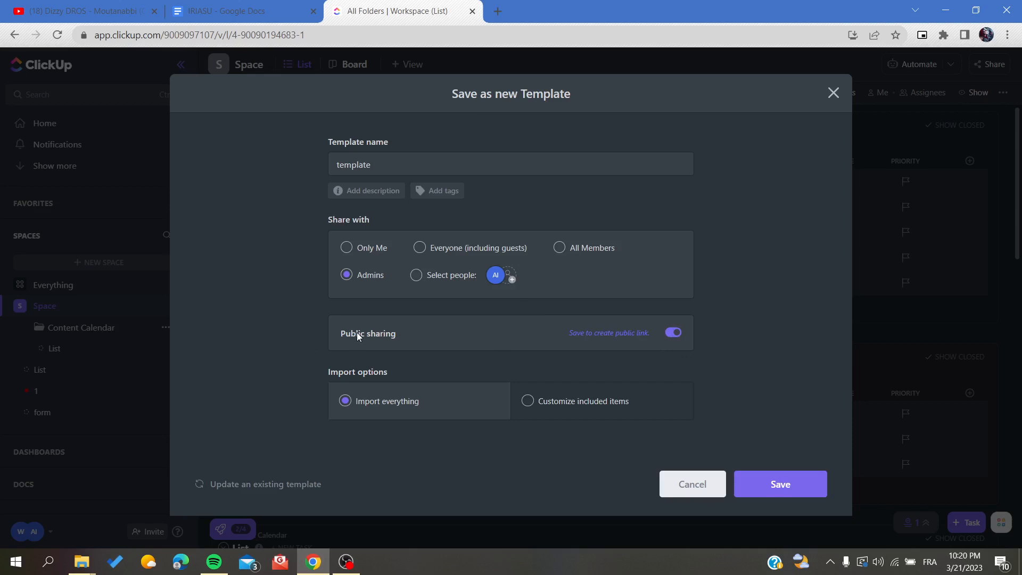
pyautogui.moveTo(244, 261)
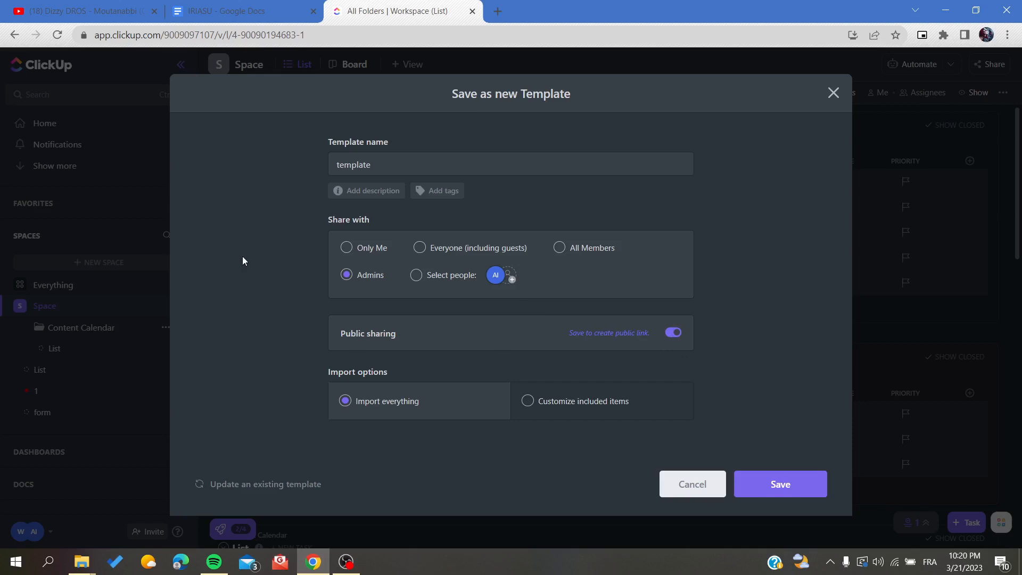
pyautogui.moveTo(284, 341)
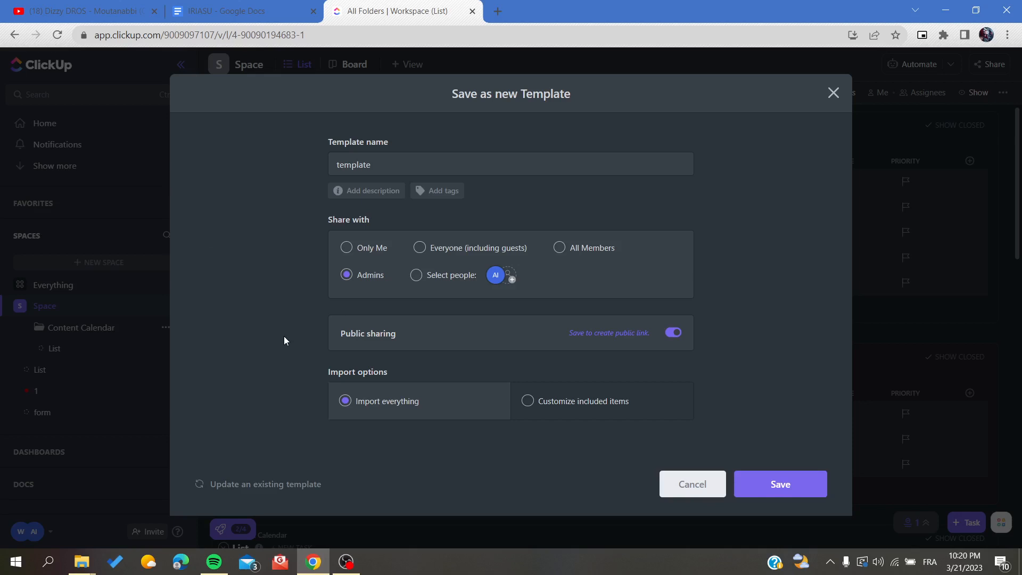
pyautogui.moveTo(293, 222)
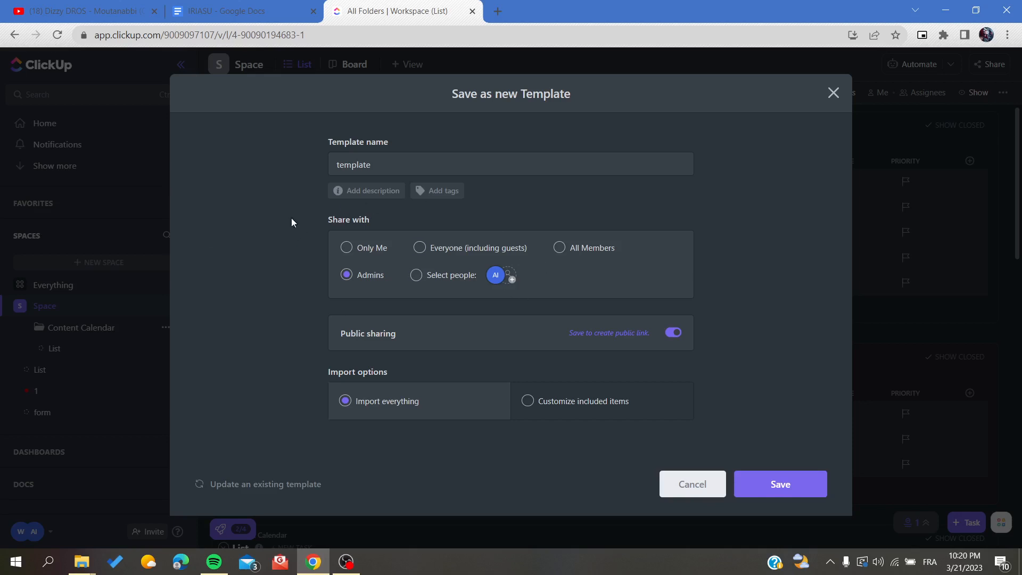
pyautogui.moveTo(87, 305)
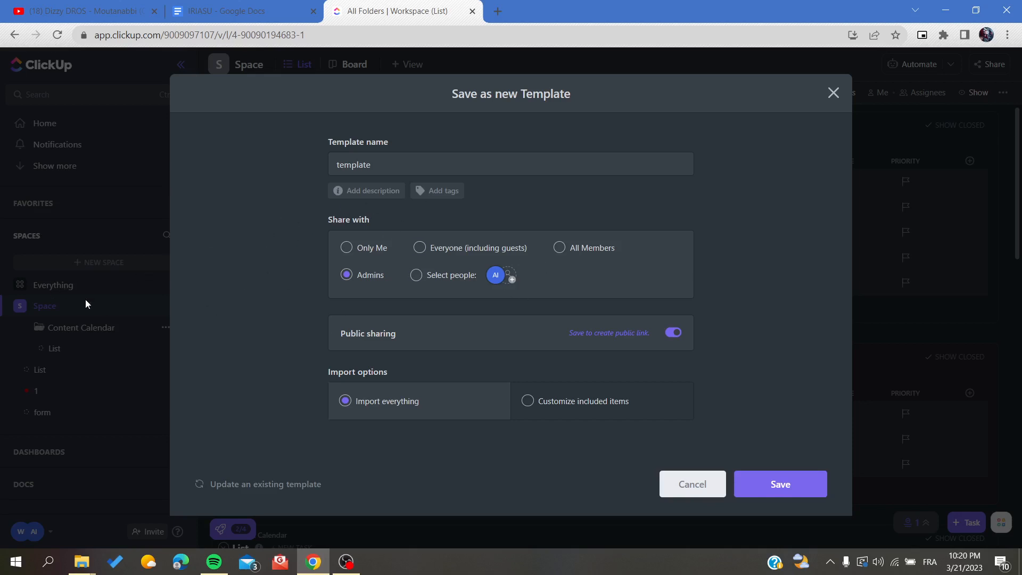
pyautogui.moveTo(424, 483)
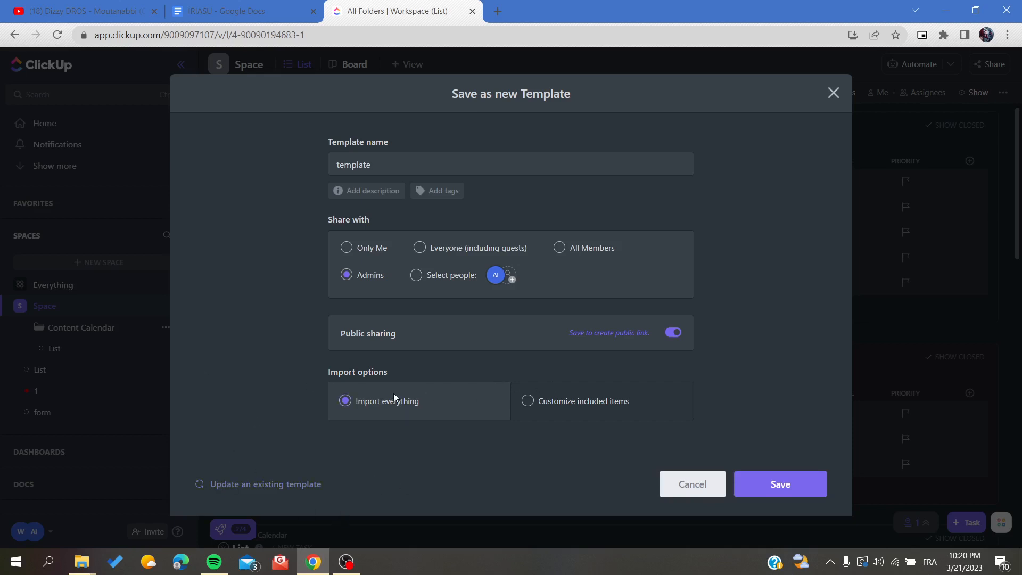
# - Save the new template and return to the Space's options in the sidebar
pyautogui.click(780, 483)
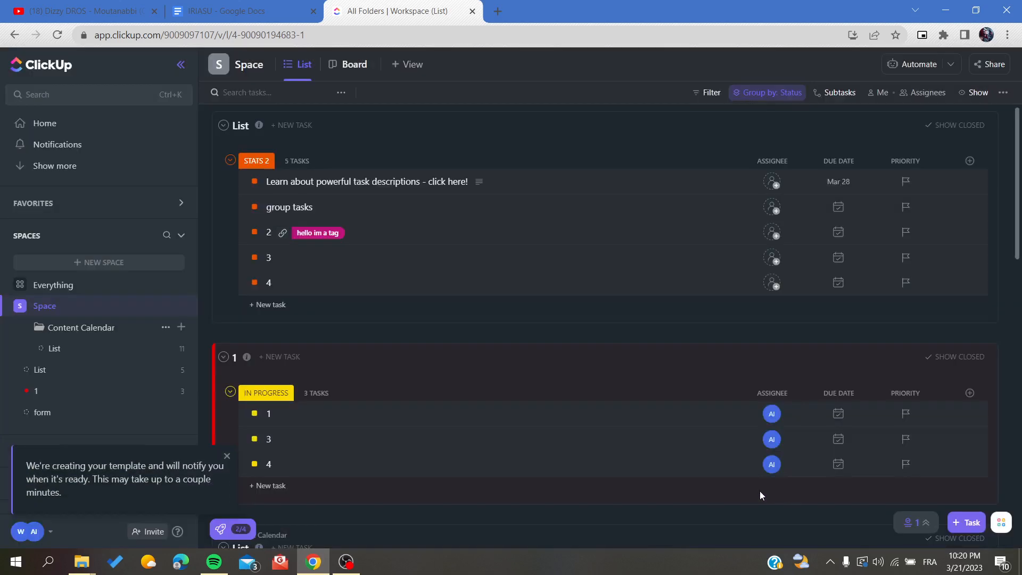
pyautogui.moveTo(39, 473)
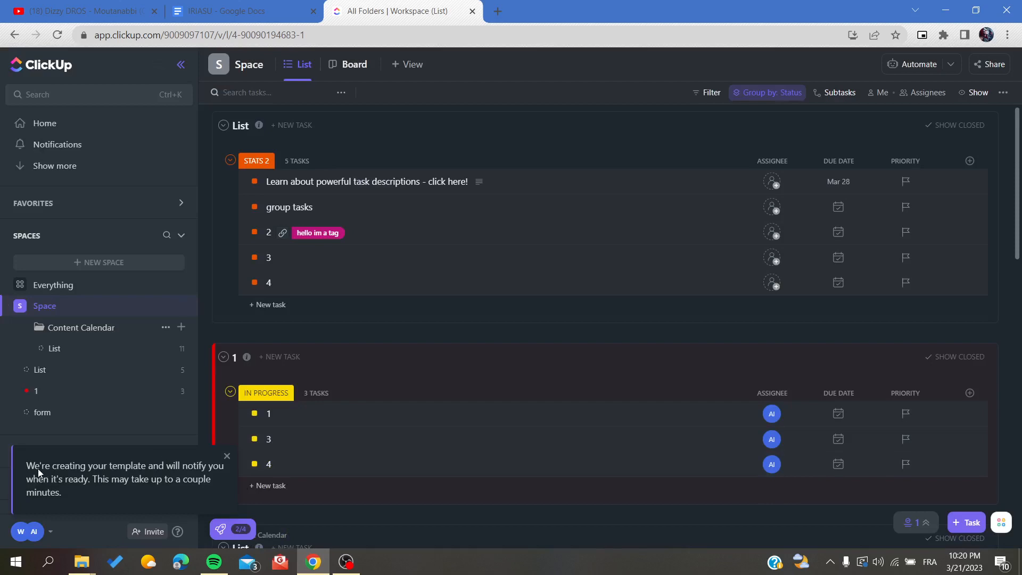
pyautogui.moveTo(26, 465); pyautogui.dragTo(62, 492)
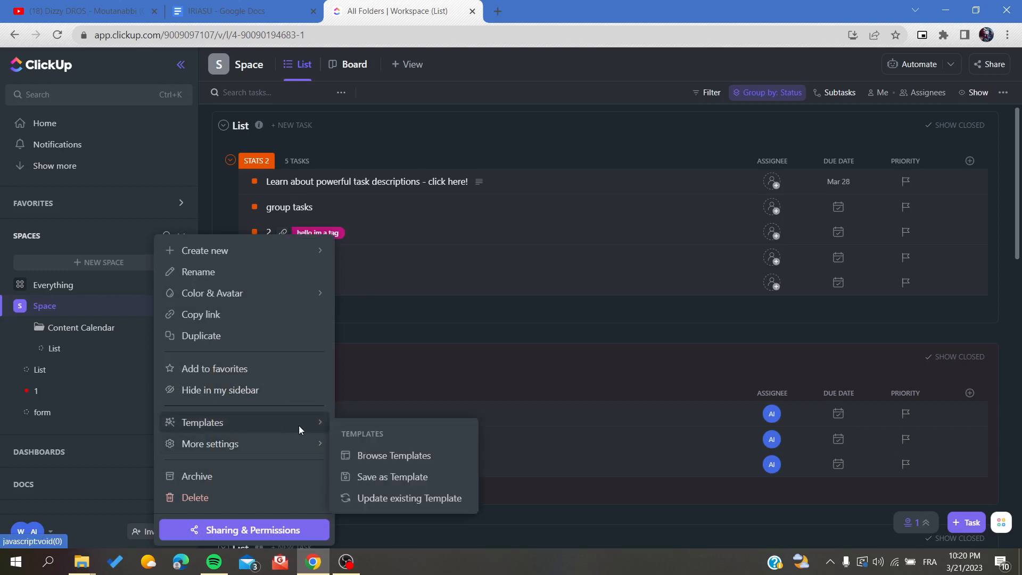
# - Bring up a fresh, blank Save as new Template form for the Space
pyautogui.click(392, 476)
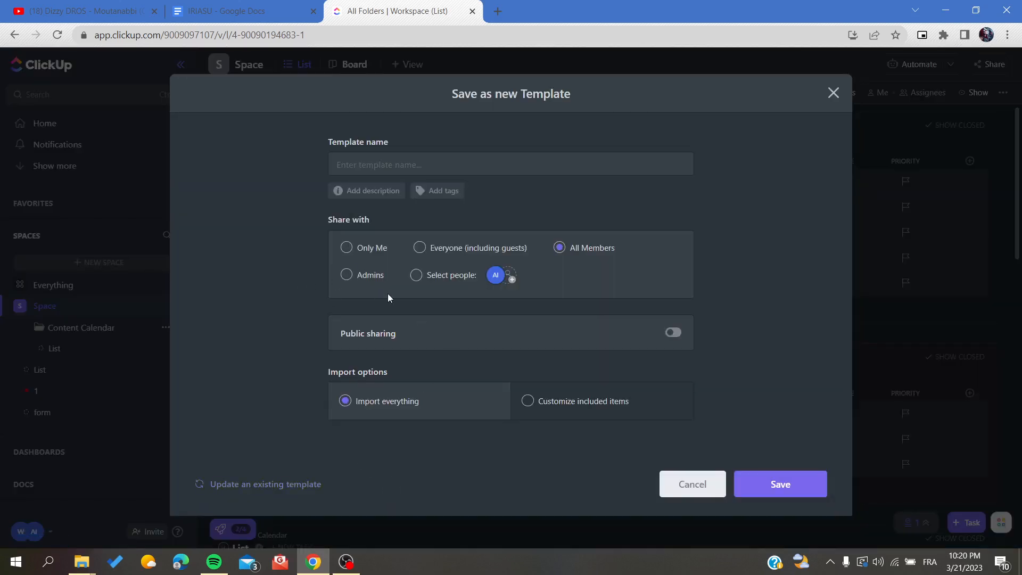
pyautogui.moveTo(821, 354)
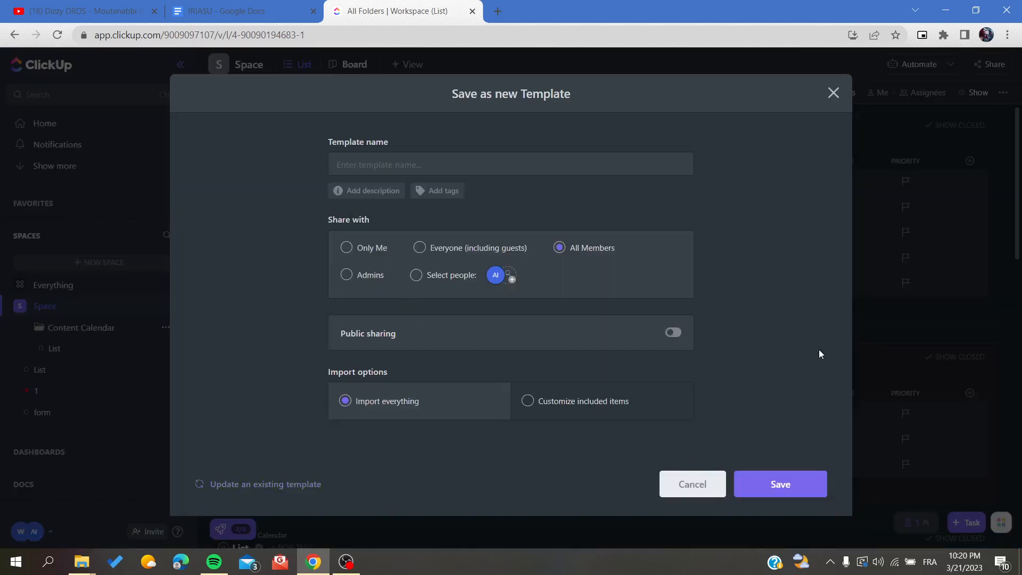
pyautogui.moveTo(800, 68)
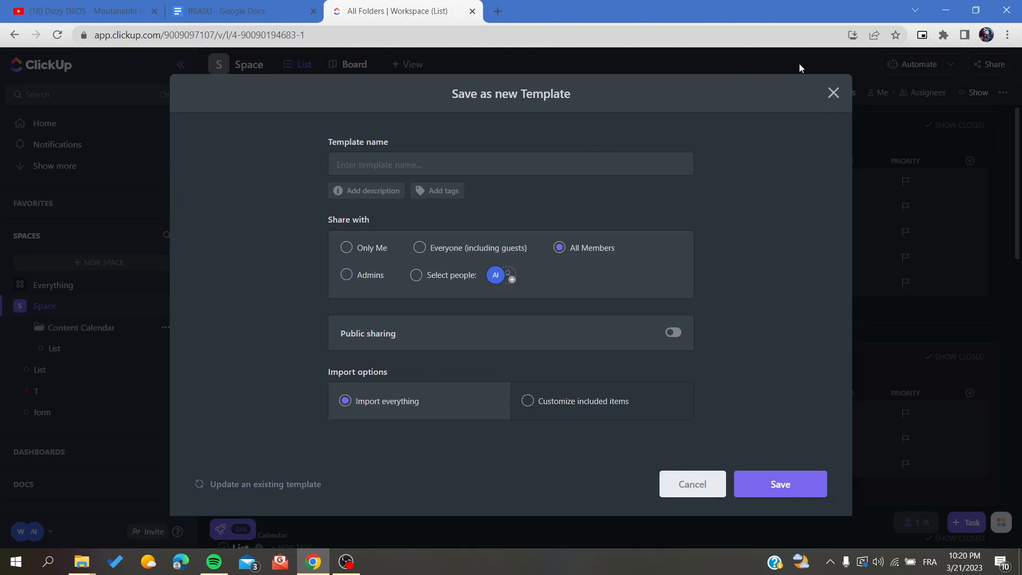